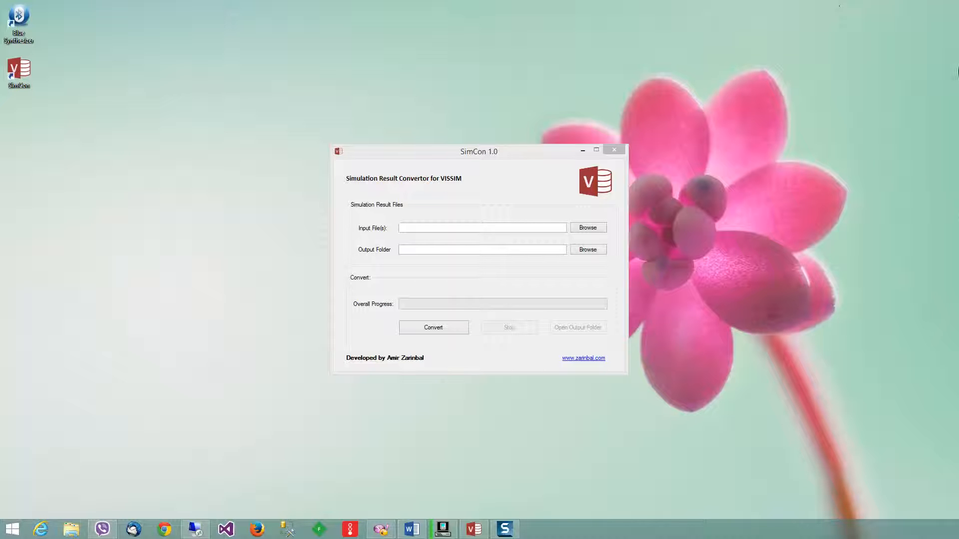
- Select the Base Model Bluetooth Test FZP result files as input; output folder auto-fills to H:\Test\Base Test Model
left_click(481, 227)
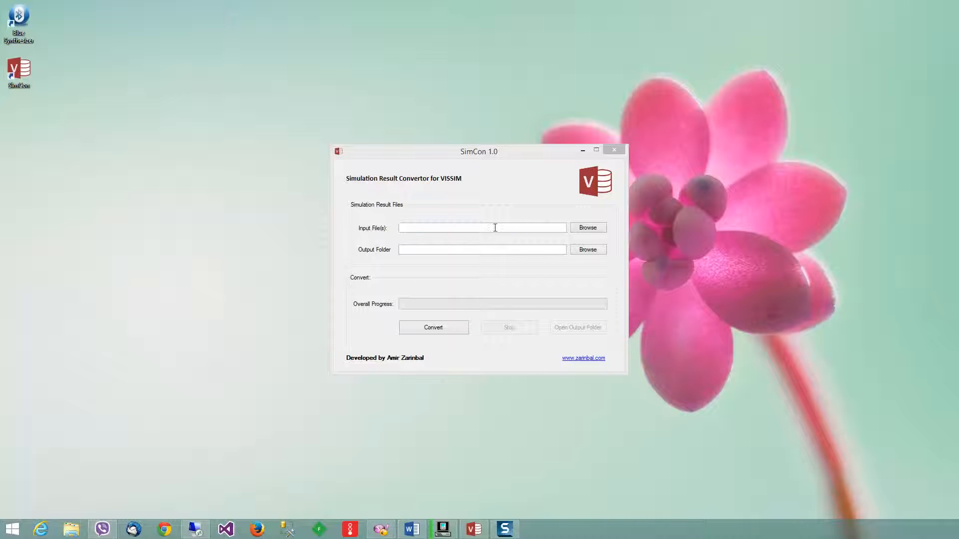
mouse_move(557, 219)
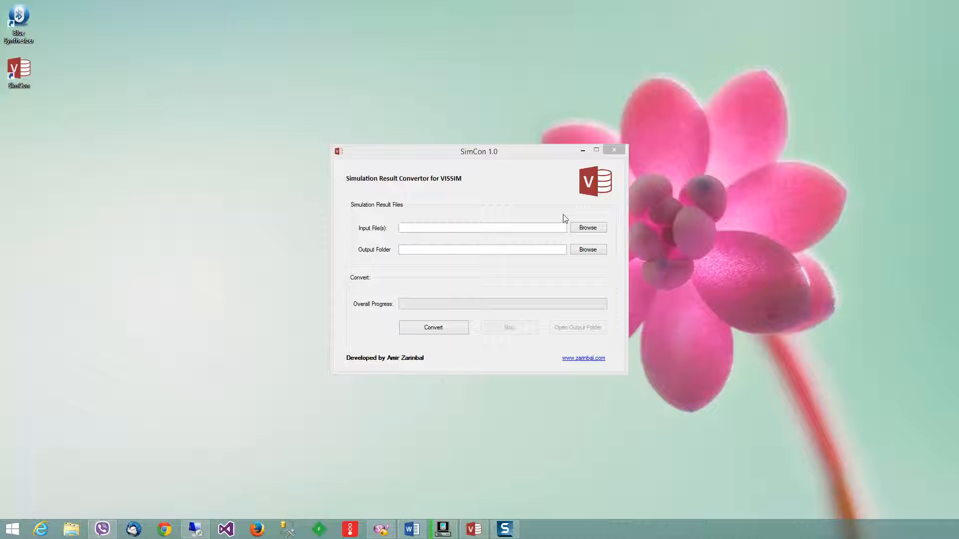
mouse_move(554, 215)
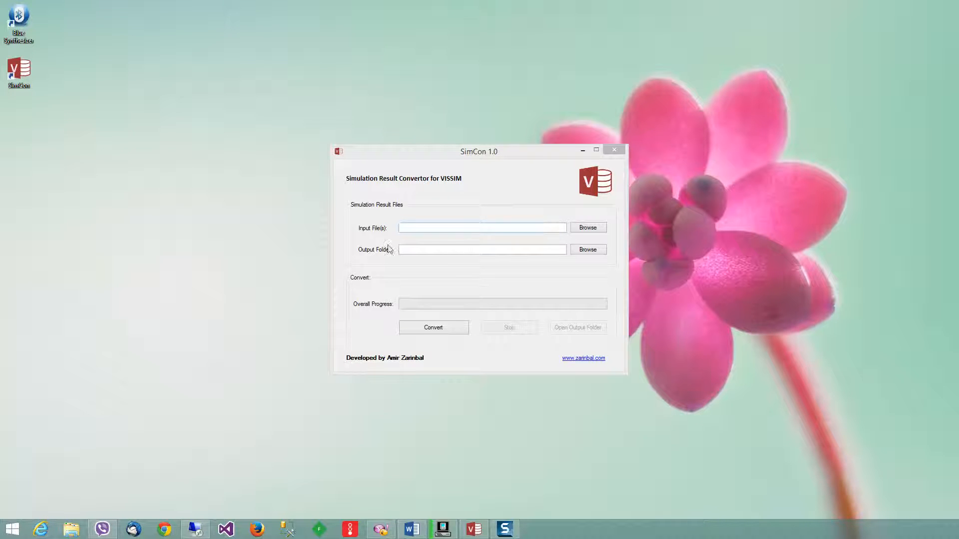
left_click(587, 228)
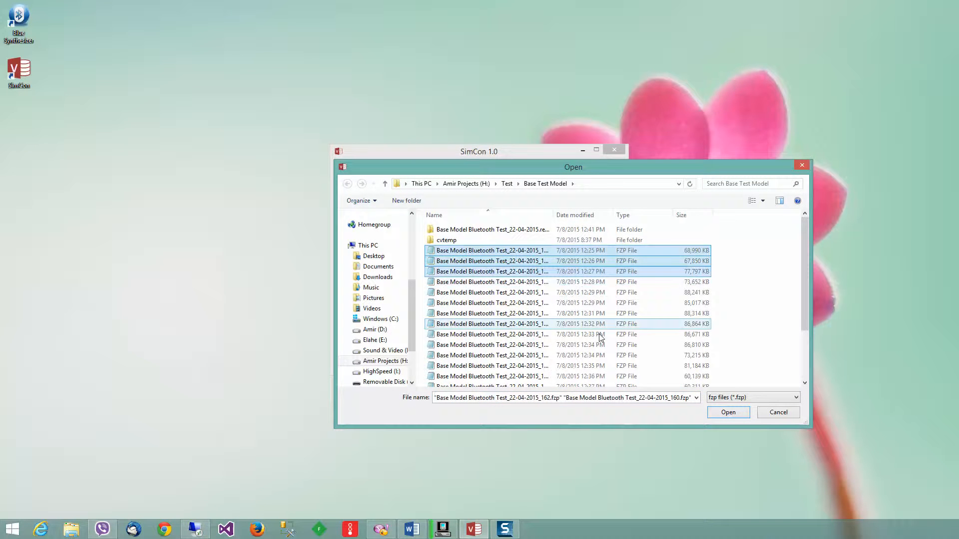
left_click(727, 411)
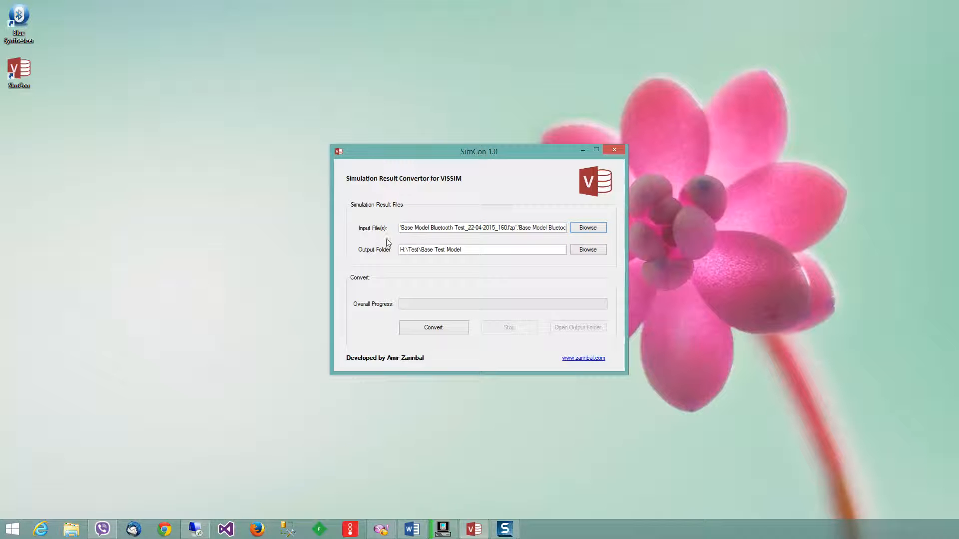
mouse_move(454, 300)
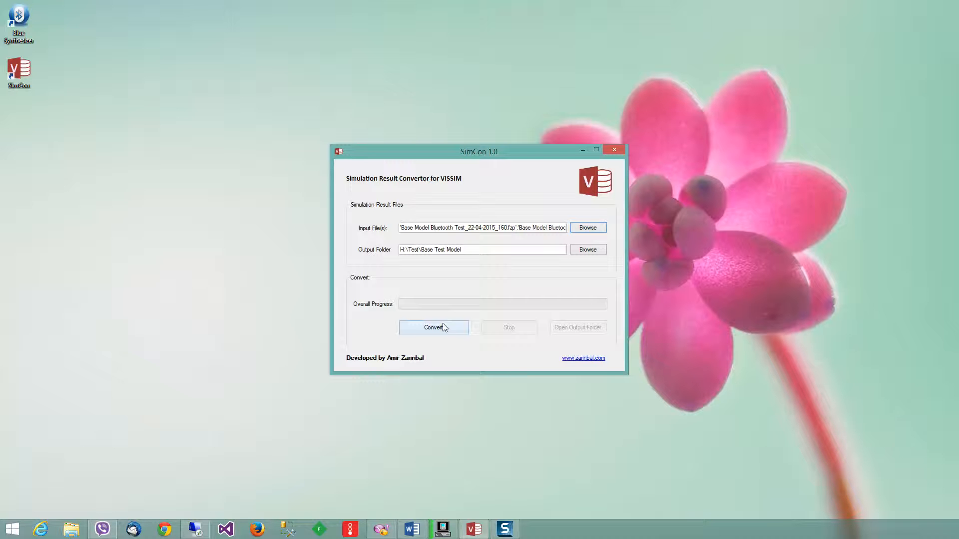
- Convert the loaded FZP files and locate the new Base Model Bluetooth Test .accdb in the output folder
left_click(434, 328)
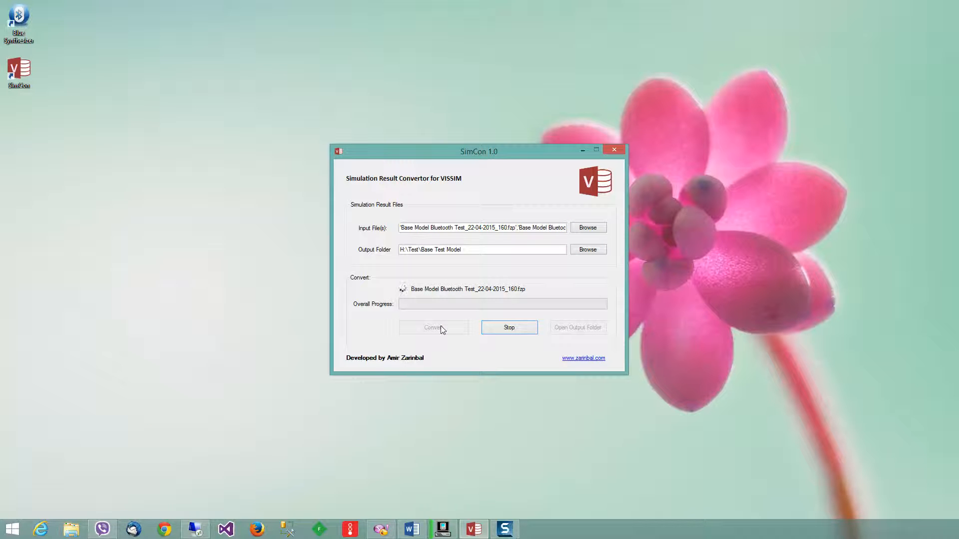
mouse_move(540, 271)
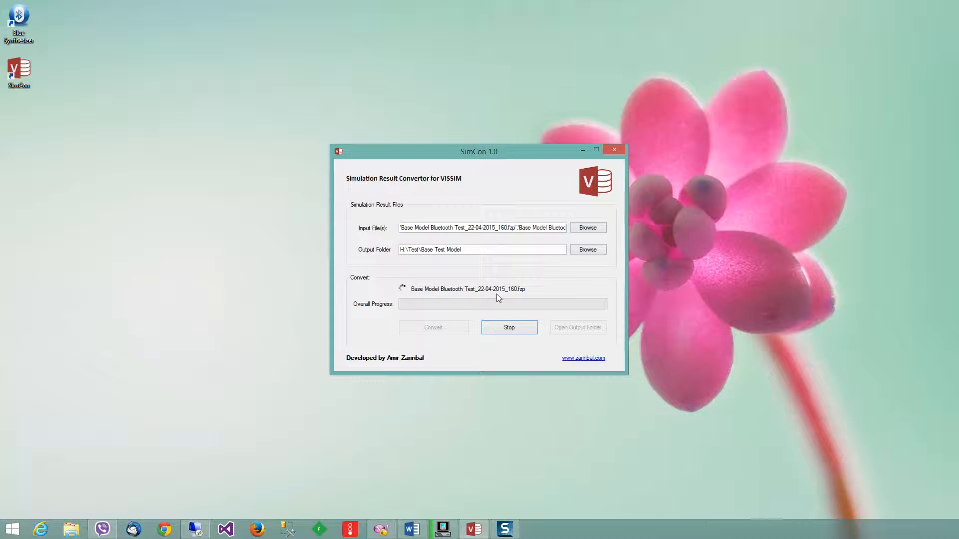
mouse_move(558, 323)
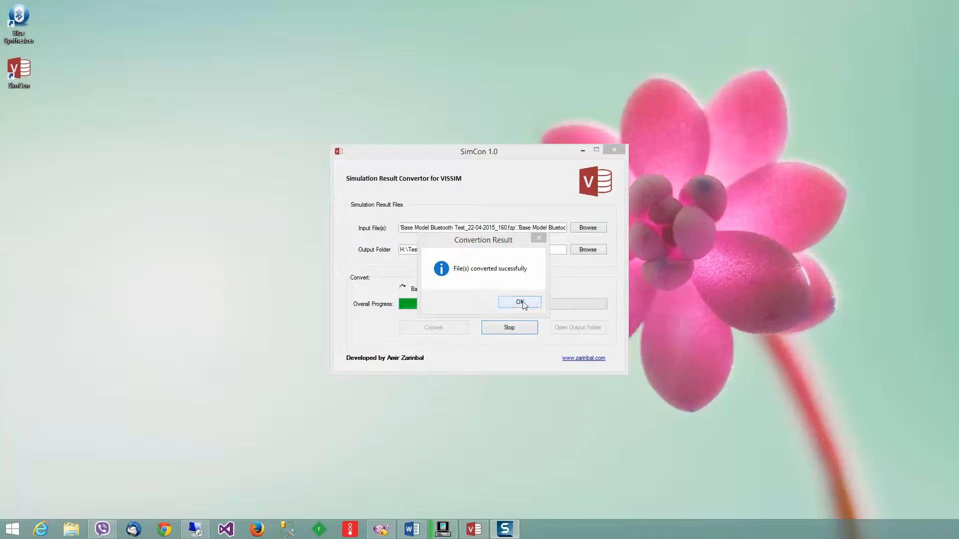
left_click(519, 302)
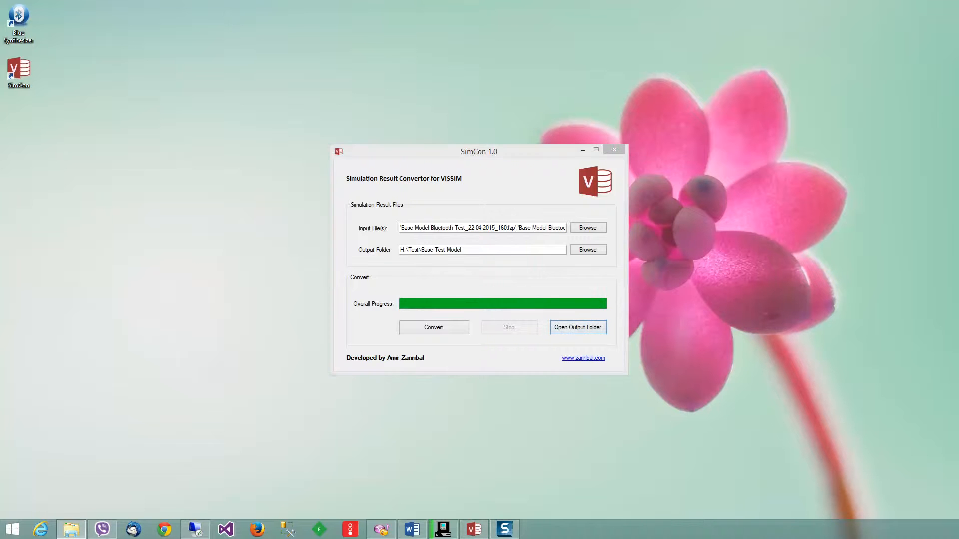
left_click(576, 328)
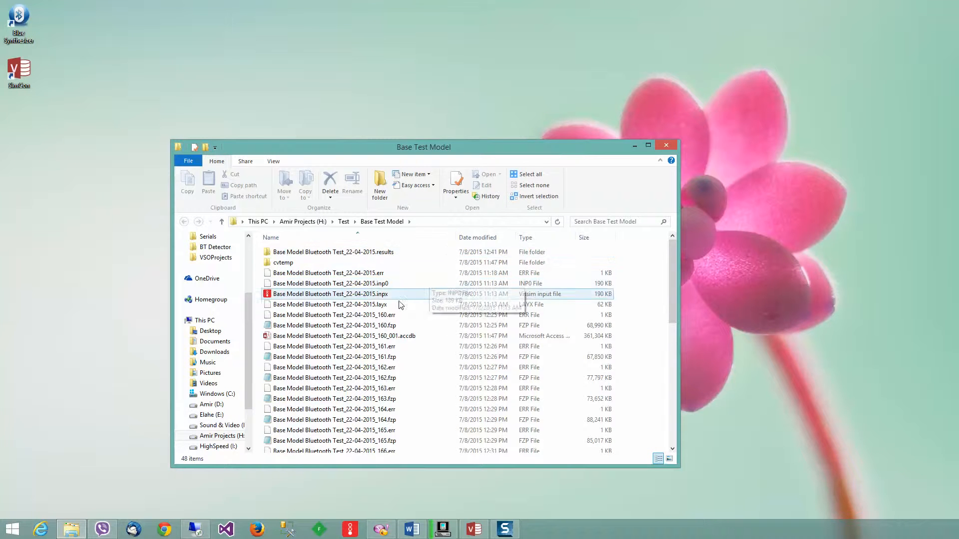
left_click(345, 336)
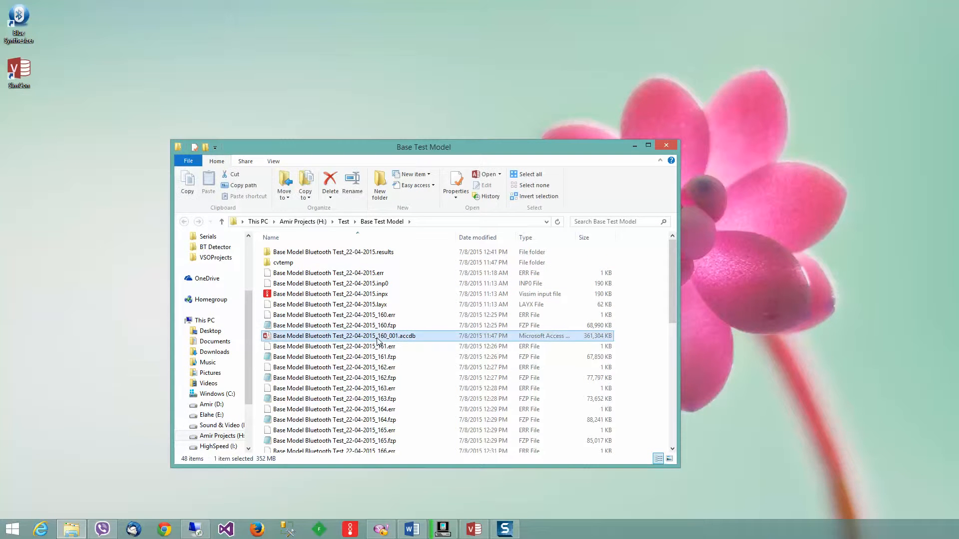
- View the VEHICLE table of the new database in Microsoft Access
double_click(344, 335)
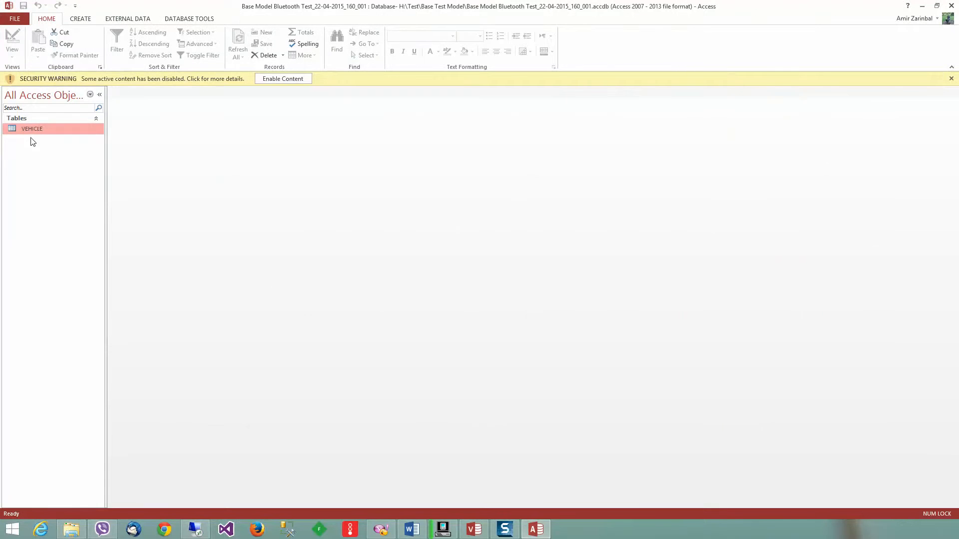
mouse_move(32, 128)
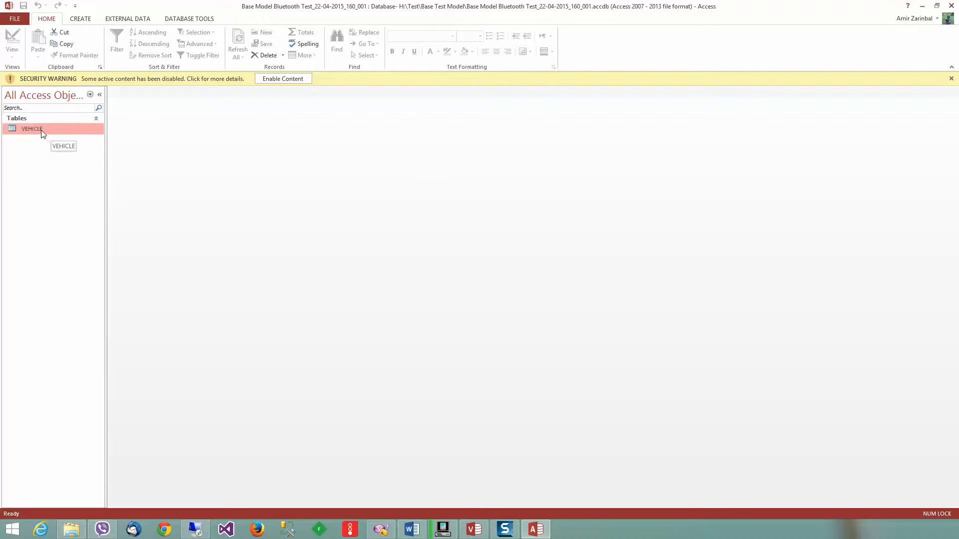
right_click(31, 129)
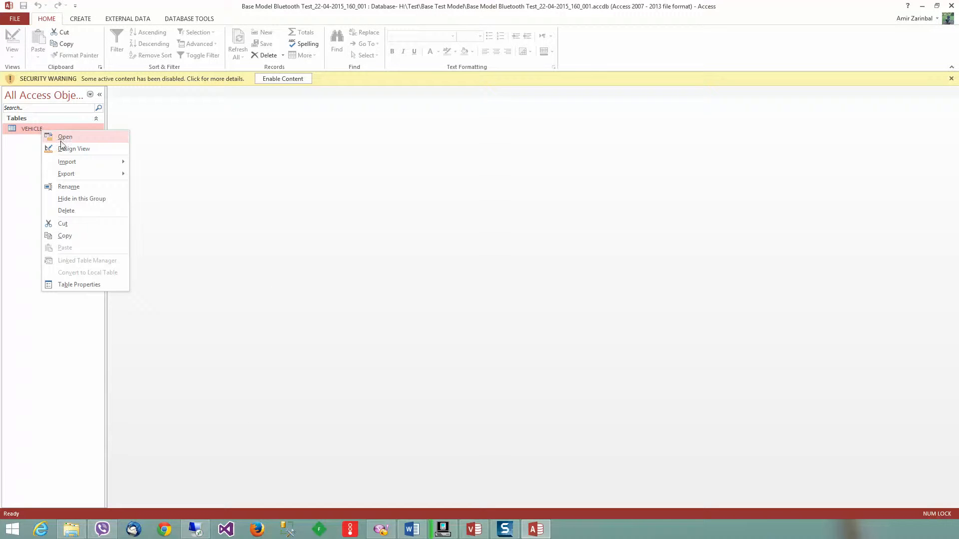
left_click(64, 137)
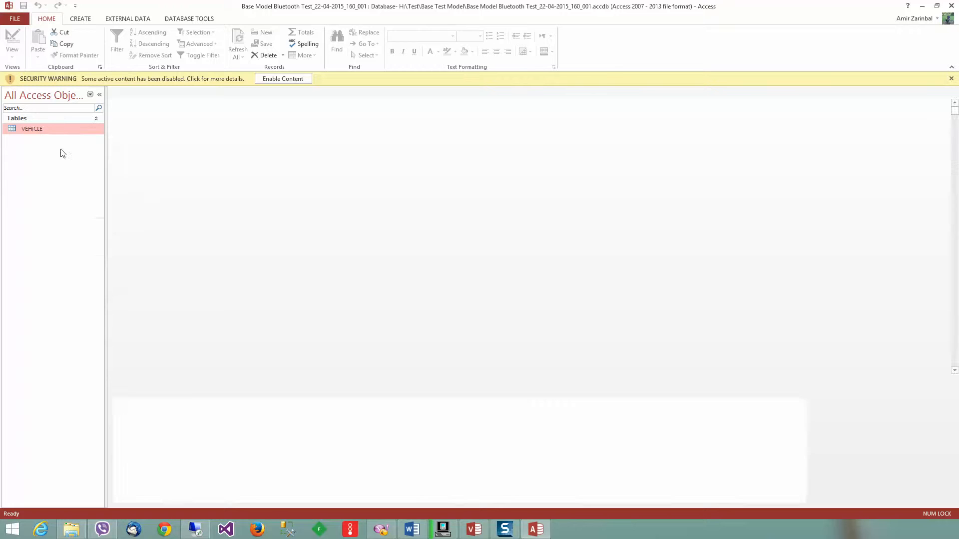
double_click(32, 129)
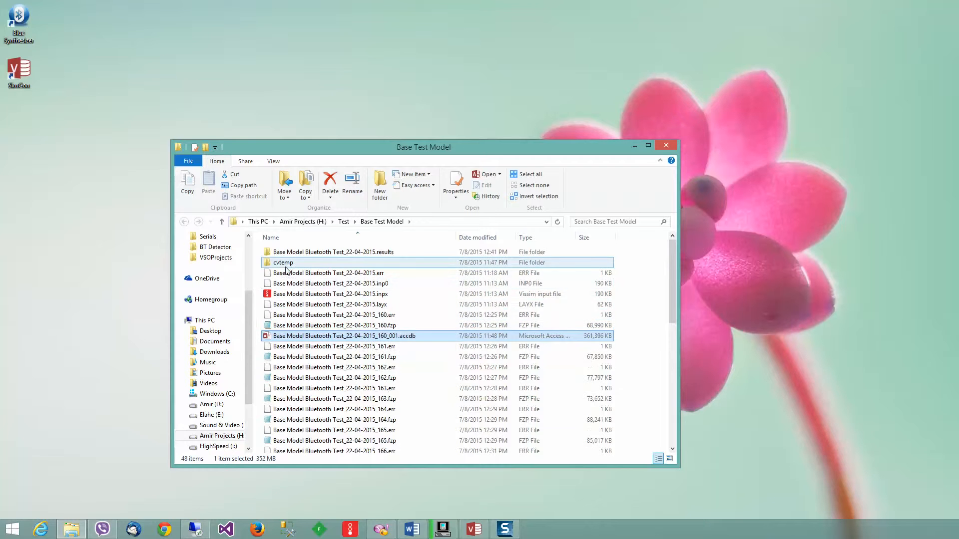
- Go into the cvtemp folder and select the first cleaned CSV file
double_click(282, 262)
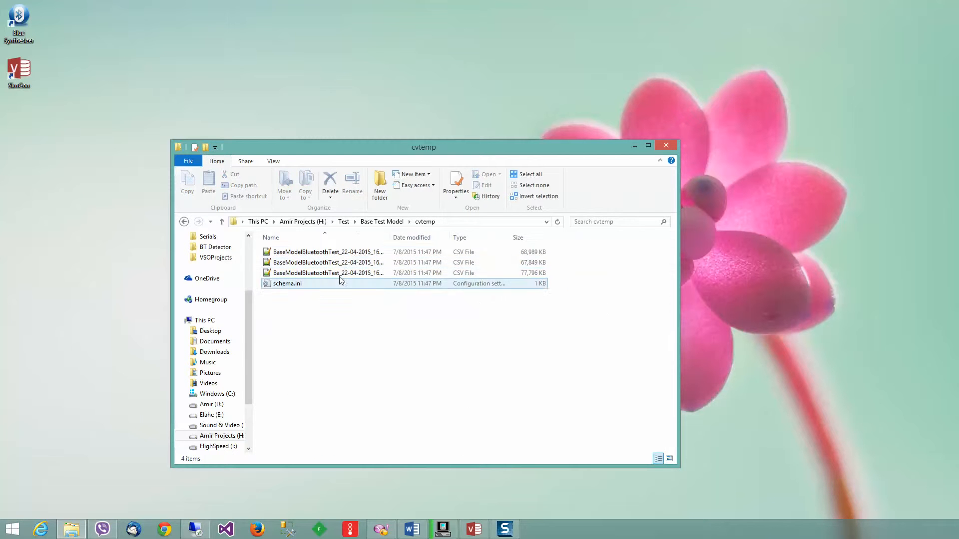
left_click(328, 252)
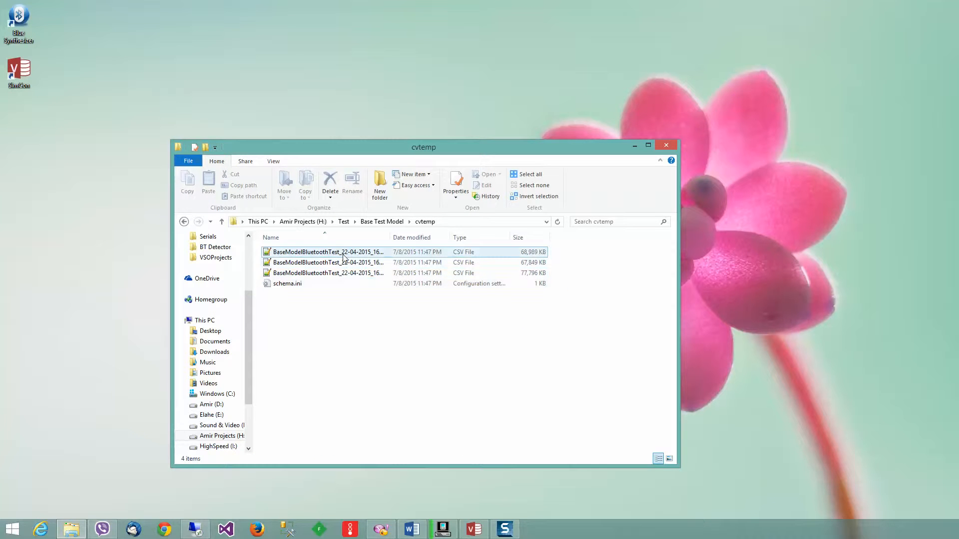
left_click(327, 251)
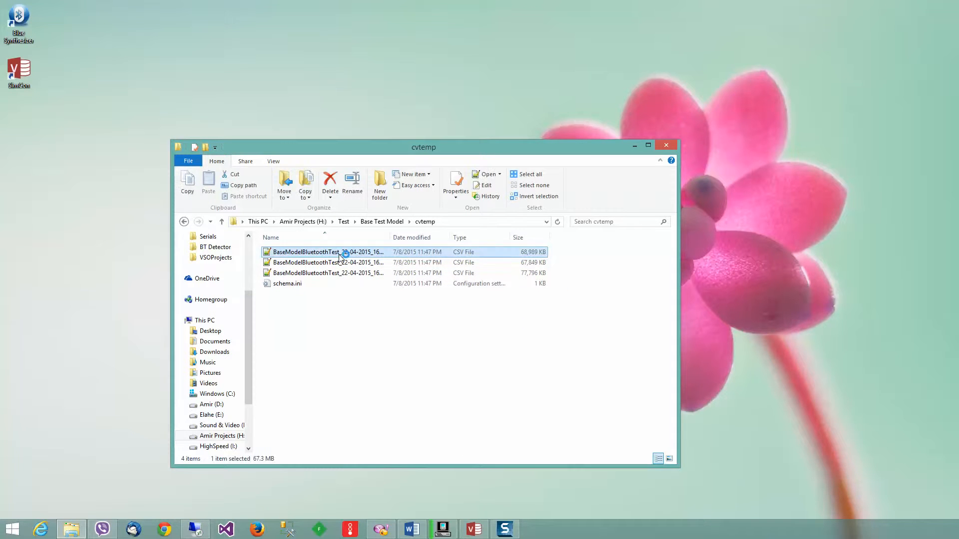
- View BaseModelBluetoothTest_22-04-2015_160.csv and its semicolon-separated vehicle records in Notepad++
double_click(327, 252)
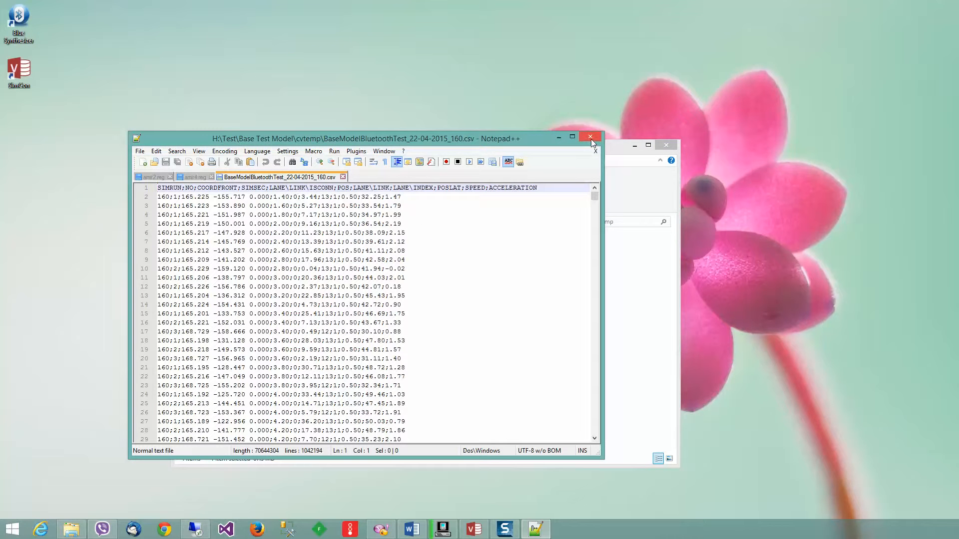
mouse_move(590, 137)
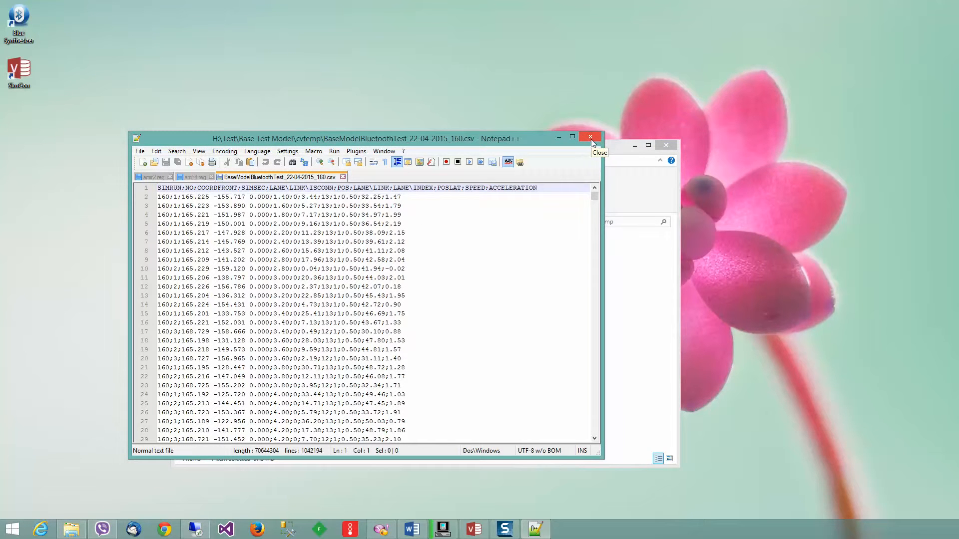